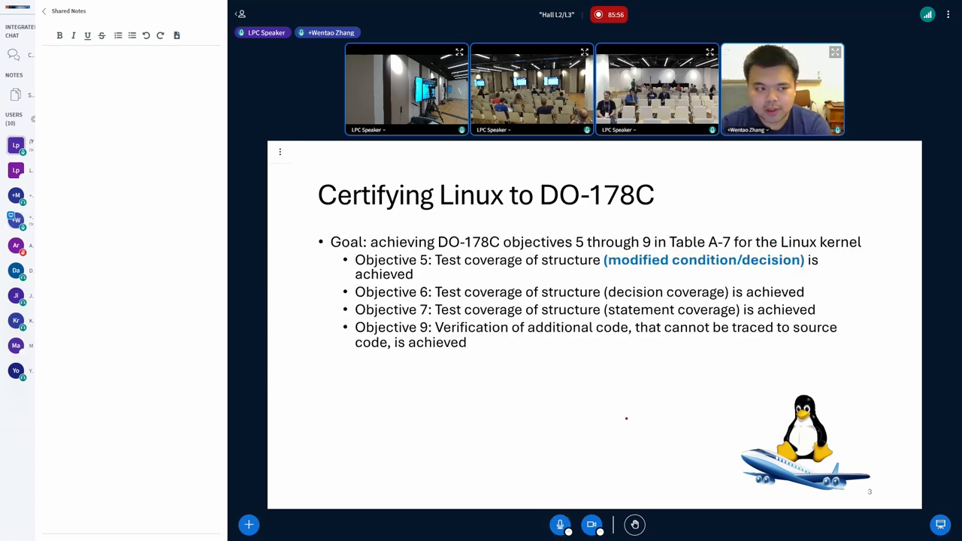
mouse_move(651, 422)
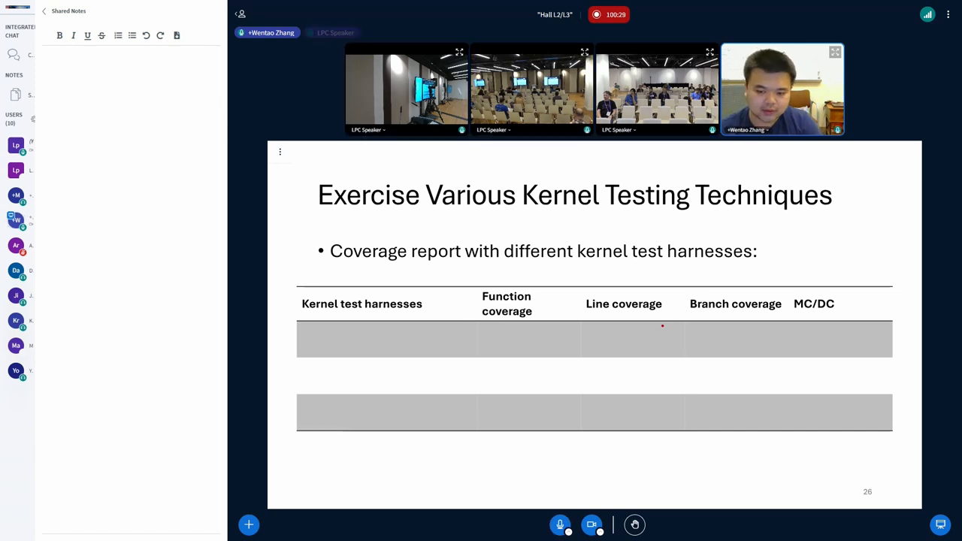
Step: Compile test.c with clang -O2 -fprofile-instr-generate -fcoverage-mapping -fcoverage-mcdc into test, then check it with file
text(Boot)
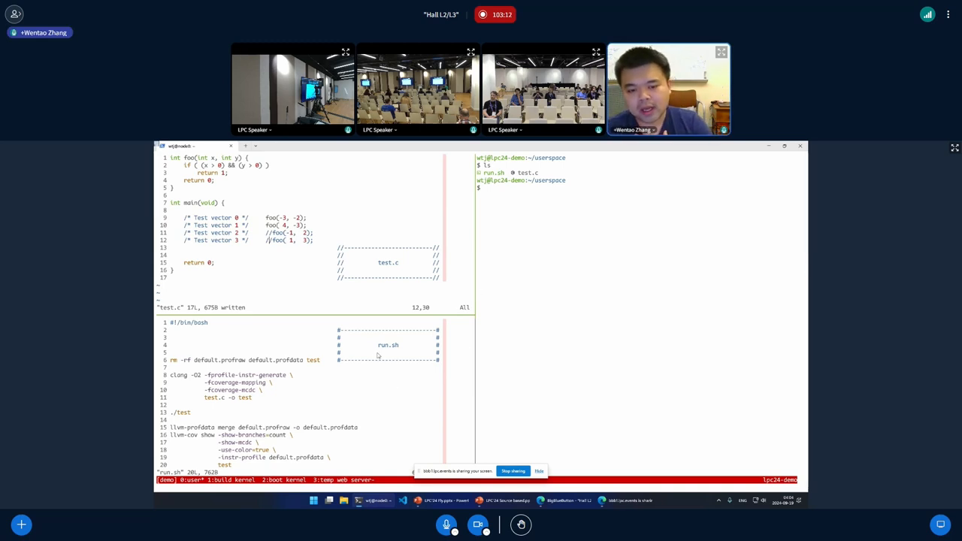
double_click(388, 346)
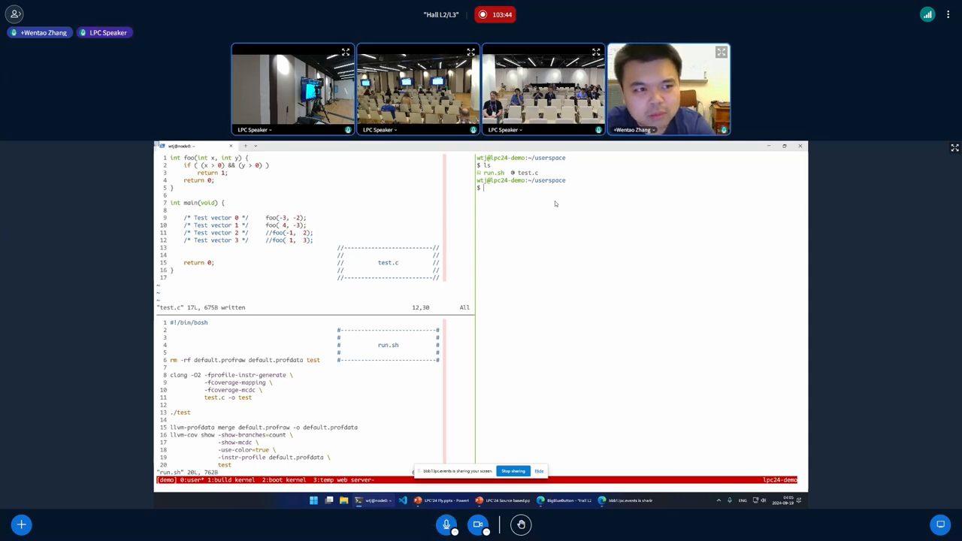
text(clang -O2)
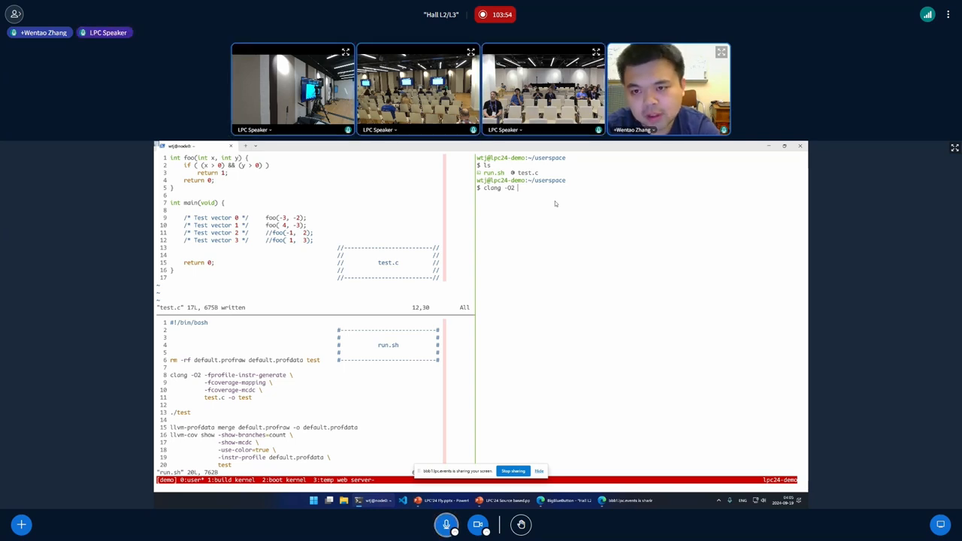
text(-fprofile-instr-generate -fcoverage-mapping -f)
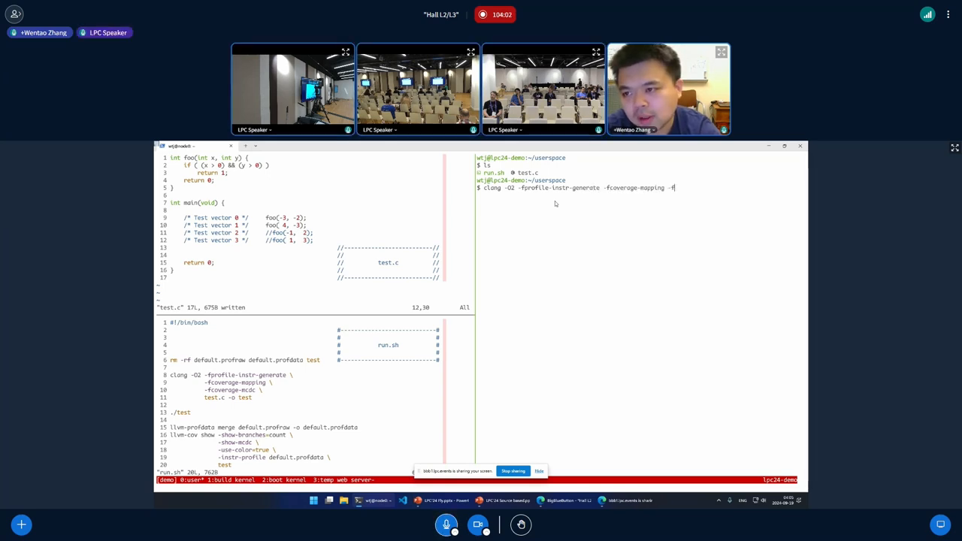
text(coverage-mcdc)
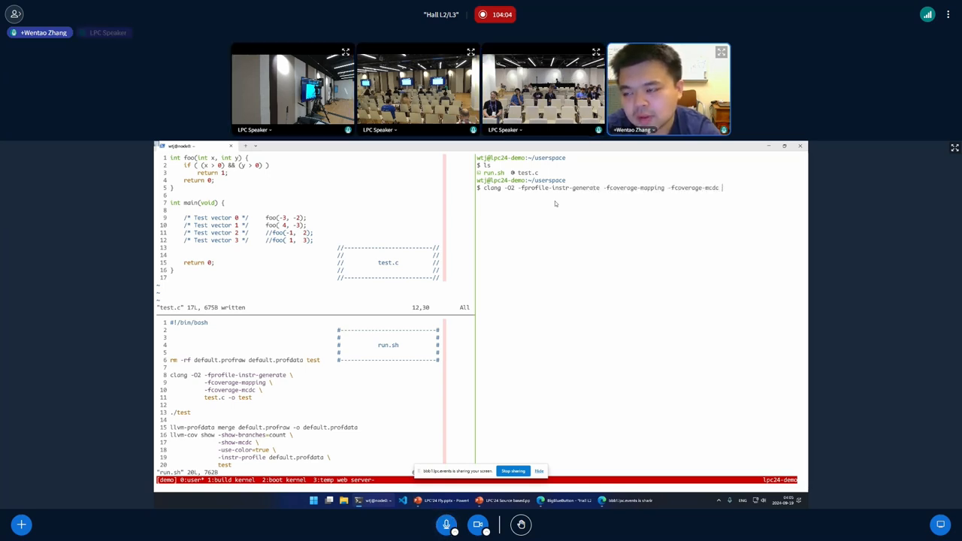
text(test.c -o test)
text(file test)
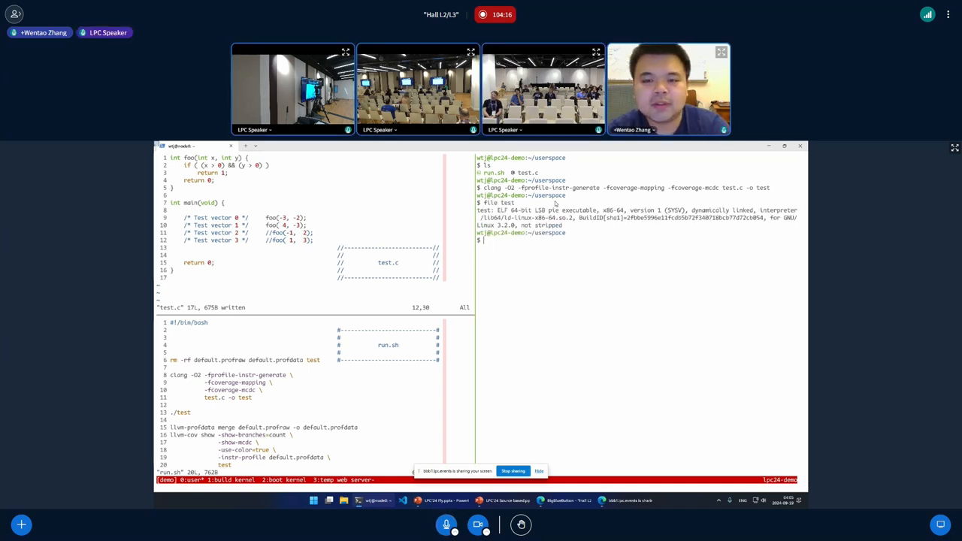
Step: Run ./test, then list the folder with \ls -ltr to find default.profraw
text(./test)
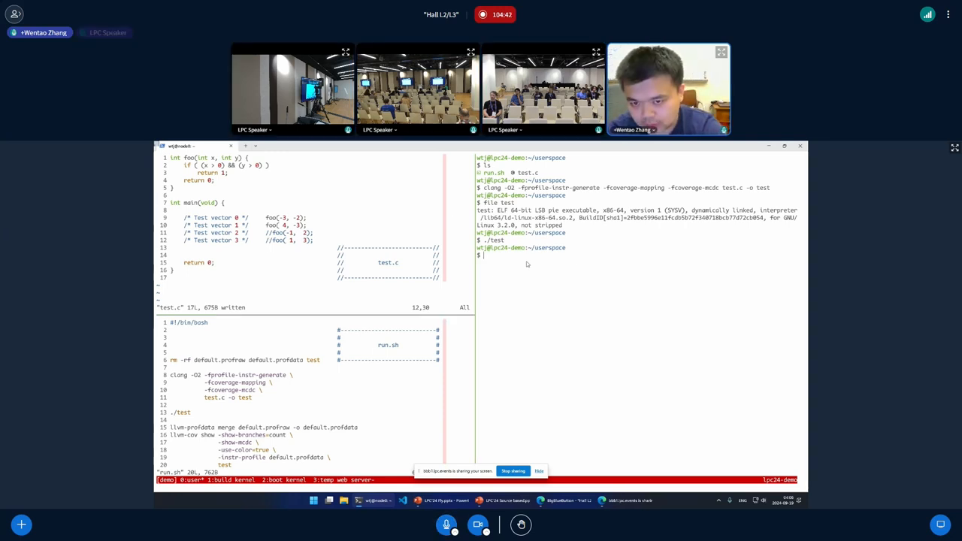
text(\ls -ltr)
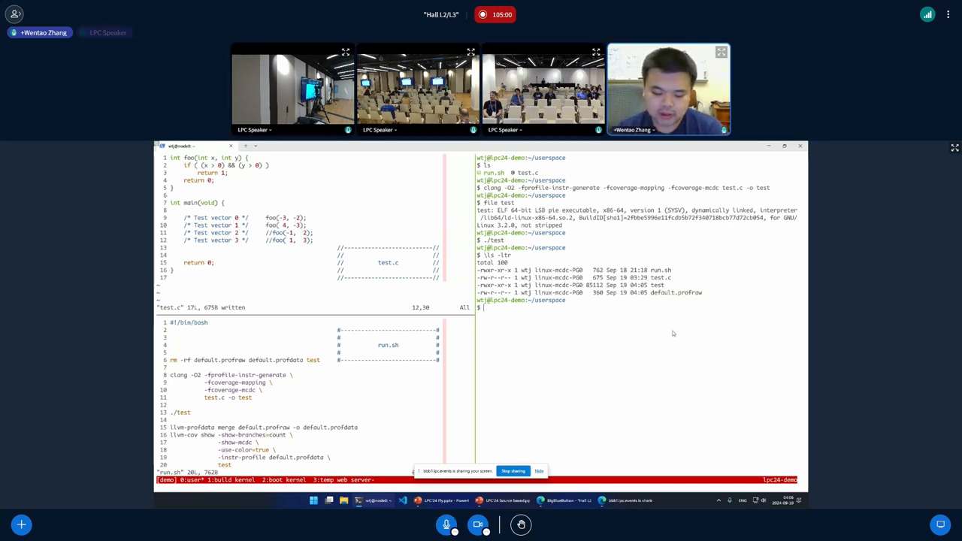
text(llvm-)
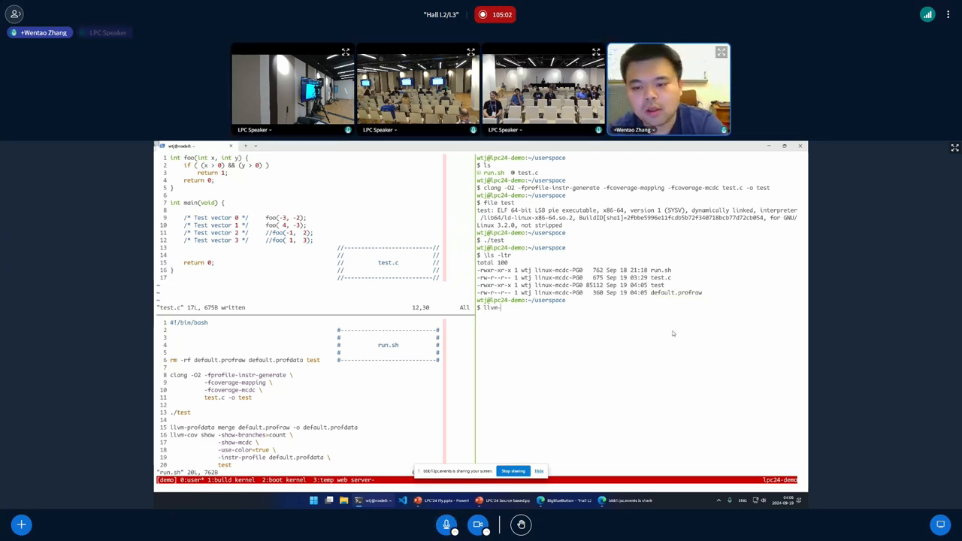
Step: Merge default.profraw into default.profdata with llvm-profdata, then verify with ls -ltr and file *.prof*
text(profdata merge default.profraw -o)
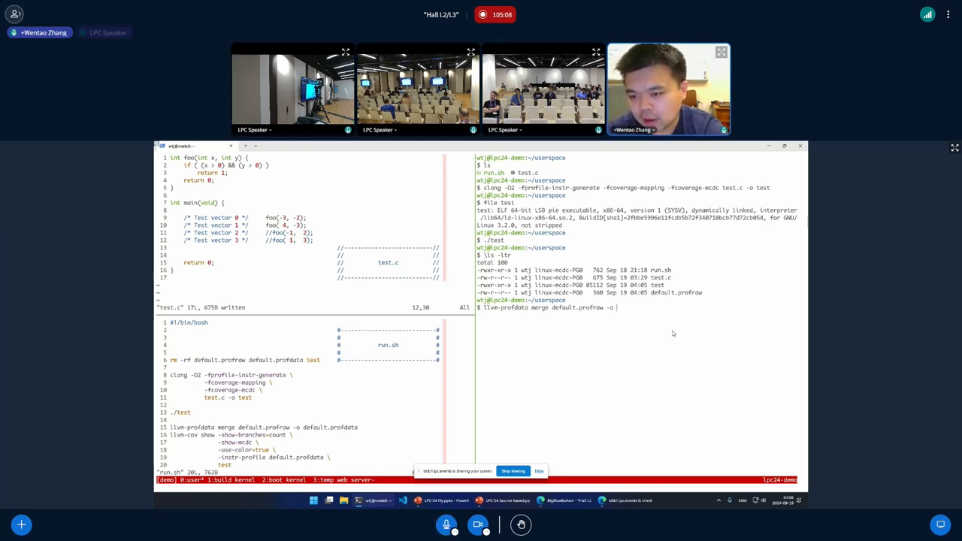
text(default.profdata)
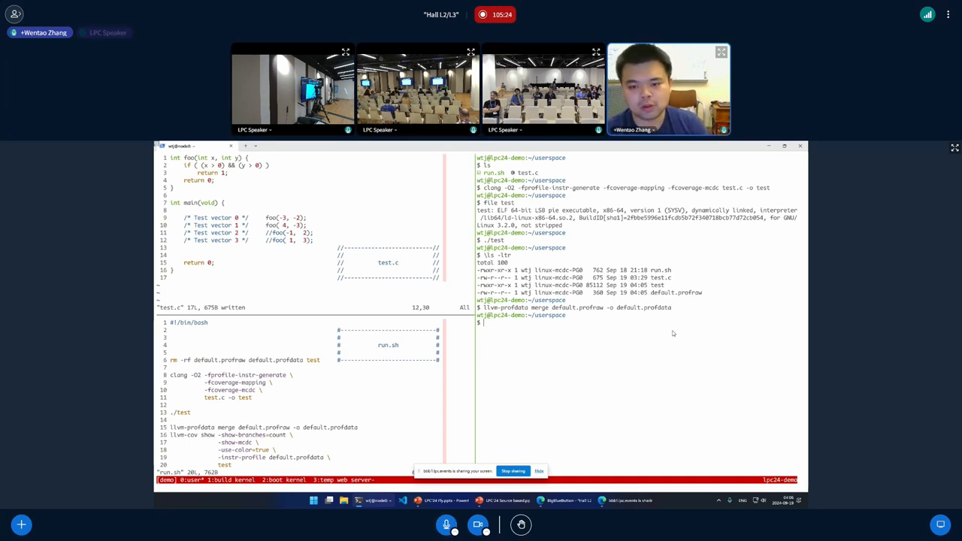
text(ls -ltr)
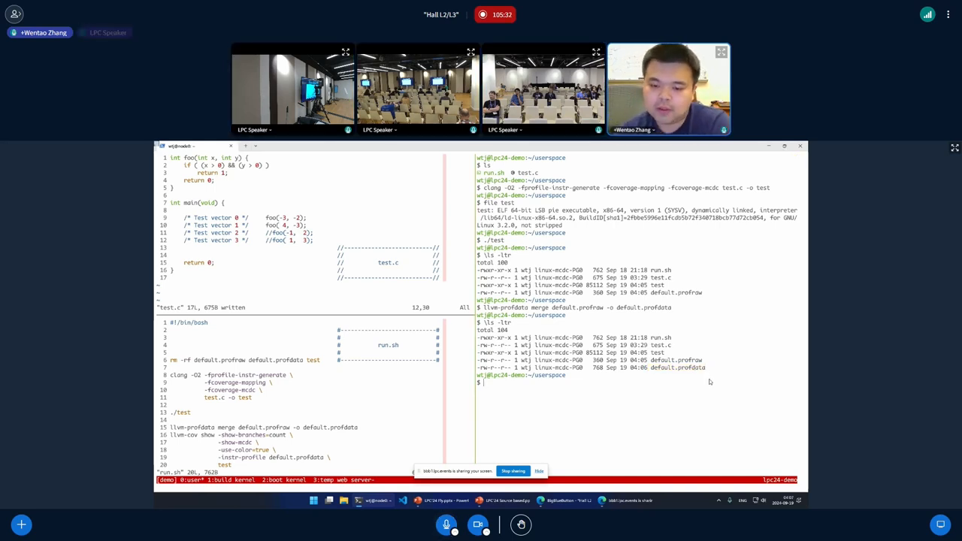
text(file)
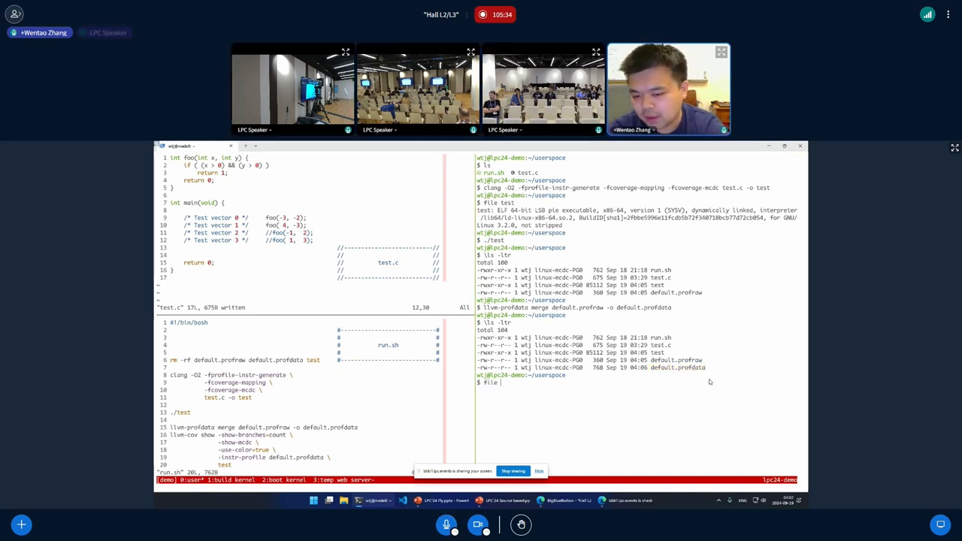
text(*.prof*)
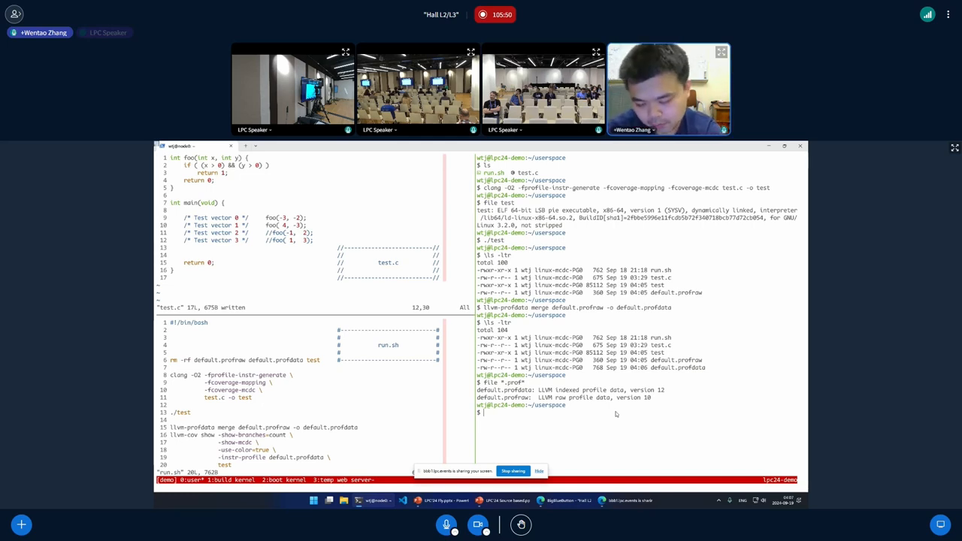
text(ll)
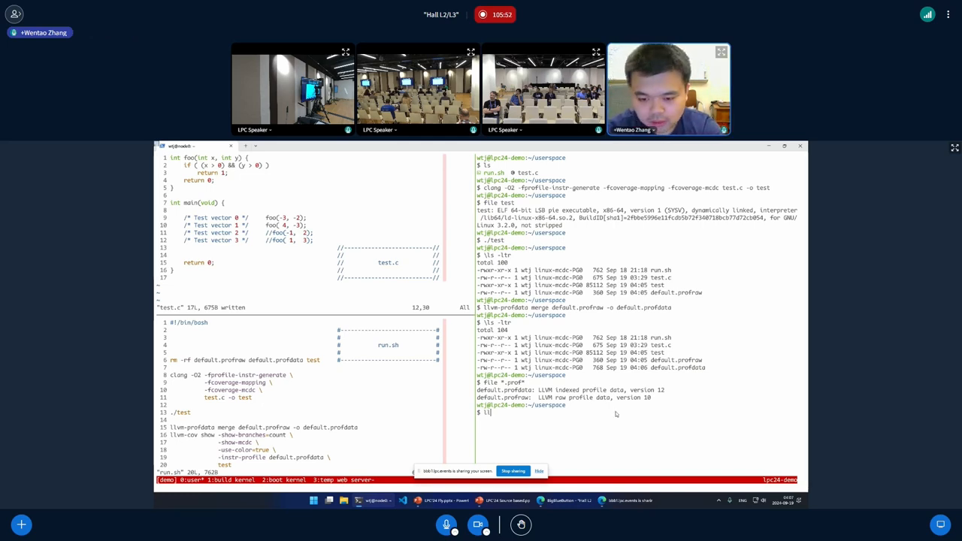
Step: Run llvm-cov show -instr-profile default.profdata test to print test.c's line counts
text(llvm-cov sho)
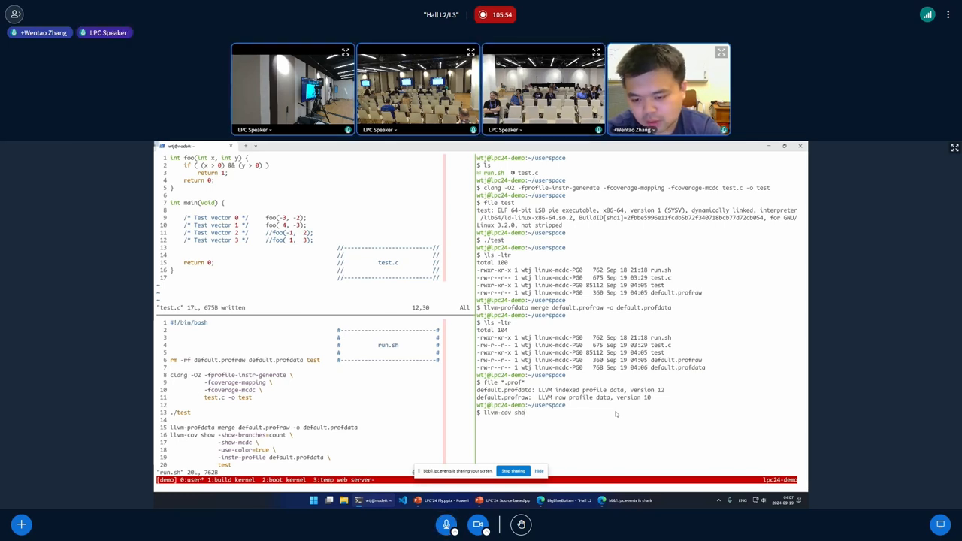
text(-instr-profile)
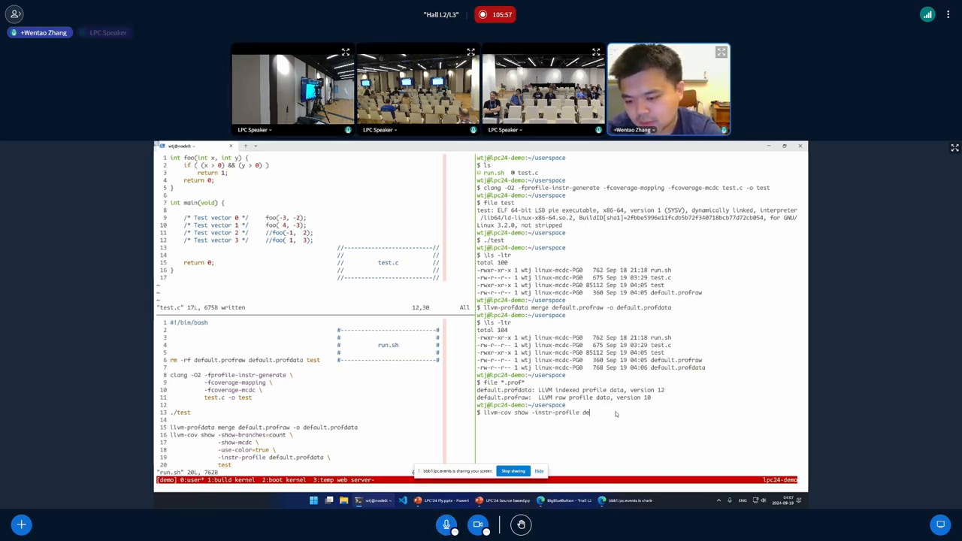
text(default.profdata)
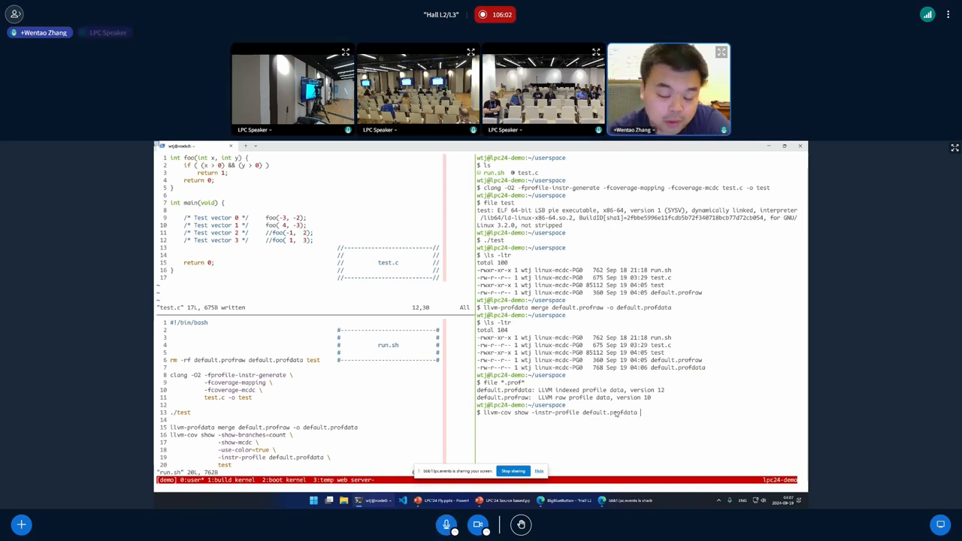
text(test)
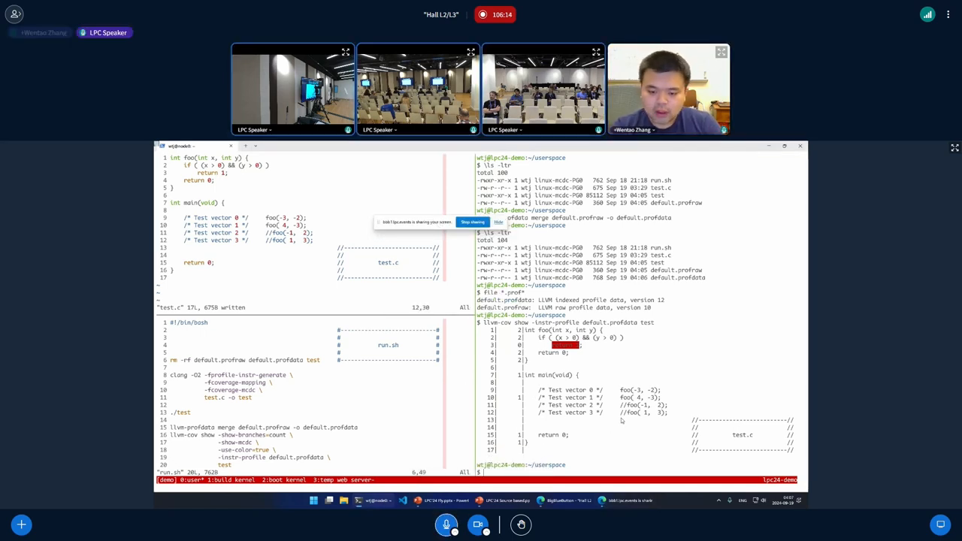
text(llvm-cov show -instr-profile default.profdata test)
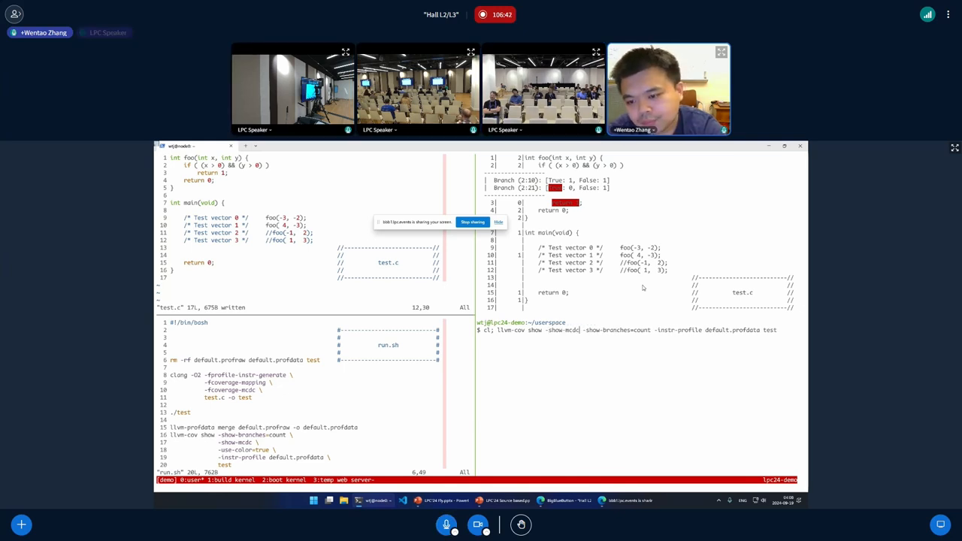
Step: Rerun llvm-cov show with -show-mcdc and -show-branches=count for foo's MC/DC report
key(Return)
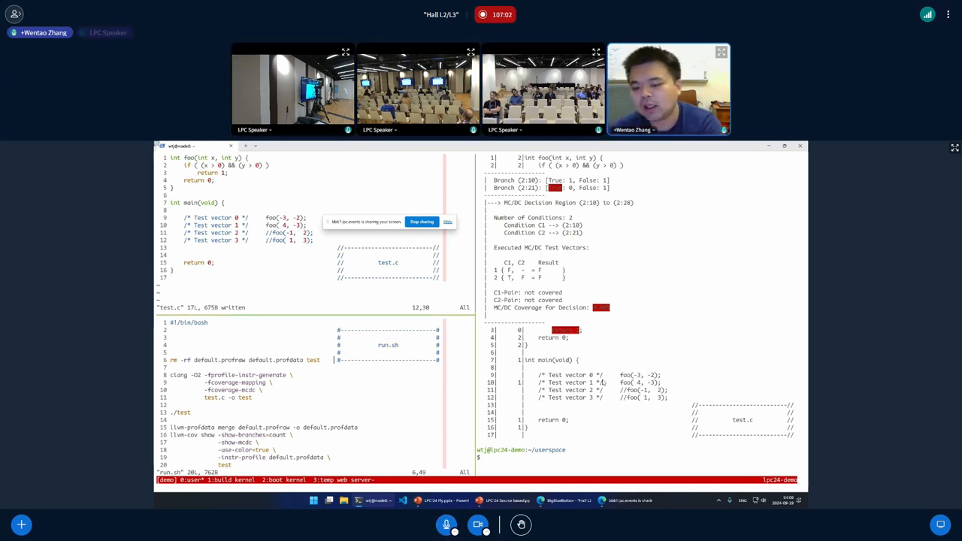
text(./)
text(//)
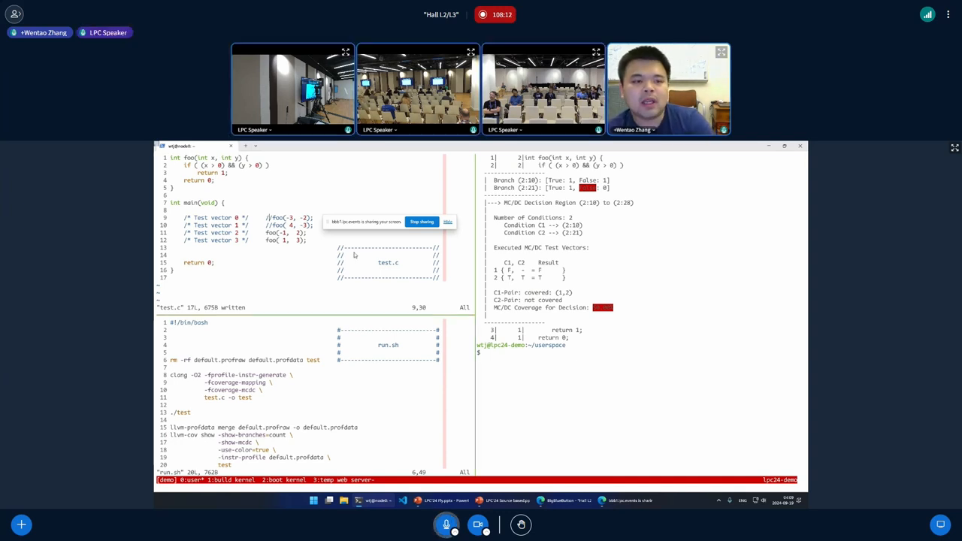
Step: Switch tmux to the kernel source tree terminal window
key(i)
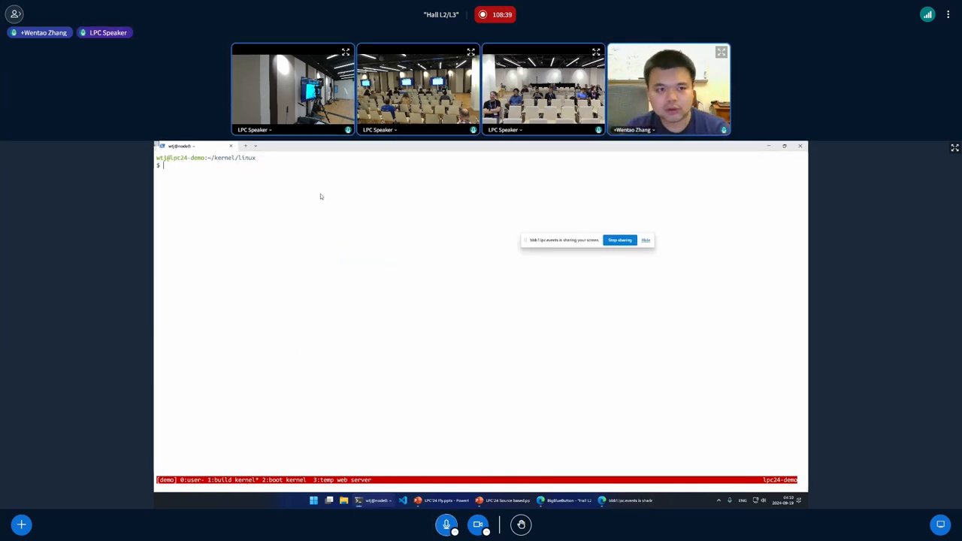
Step: List the kernel tree with ls and show the llvm-cov/MC/DC commits via git log --oneline
text(ls)
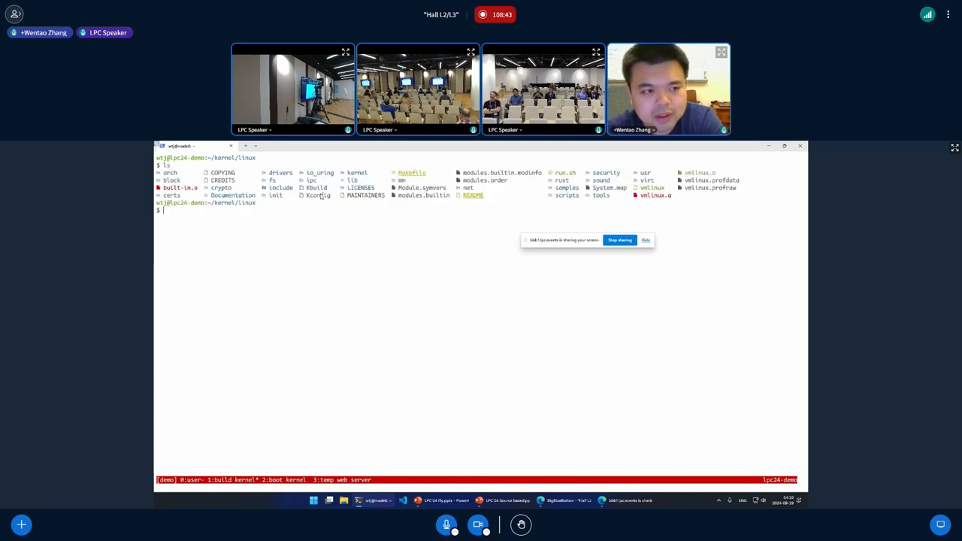
text(git)
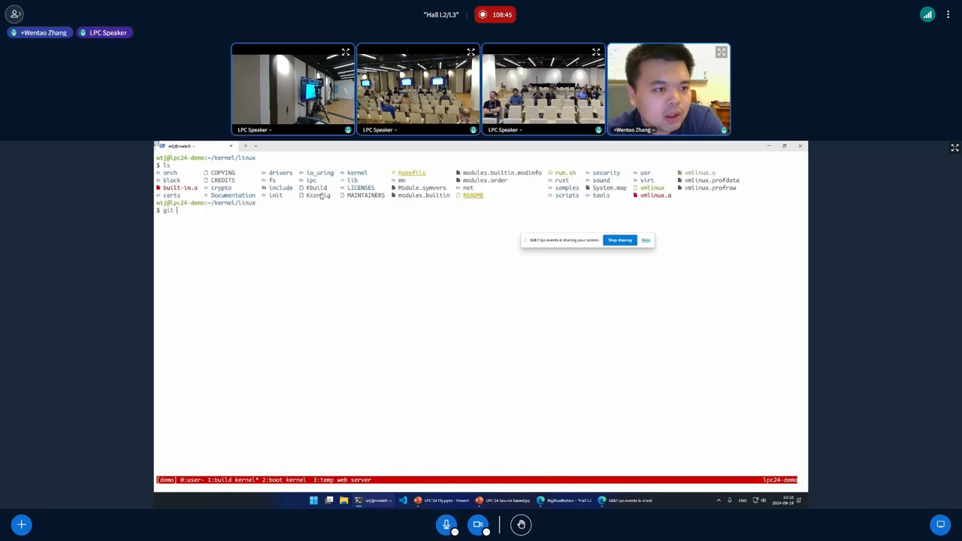
text(log --oneline)
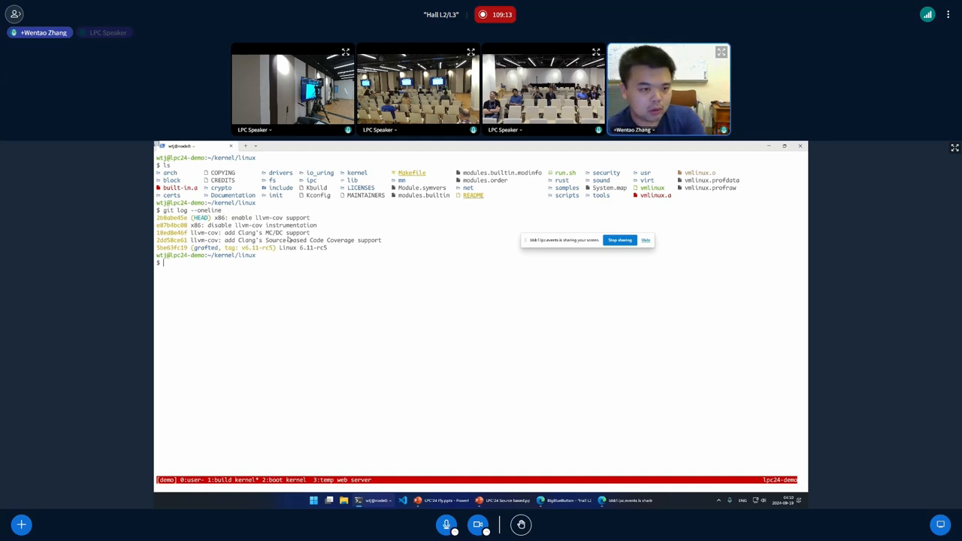
text(ake)
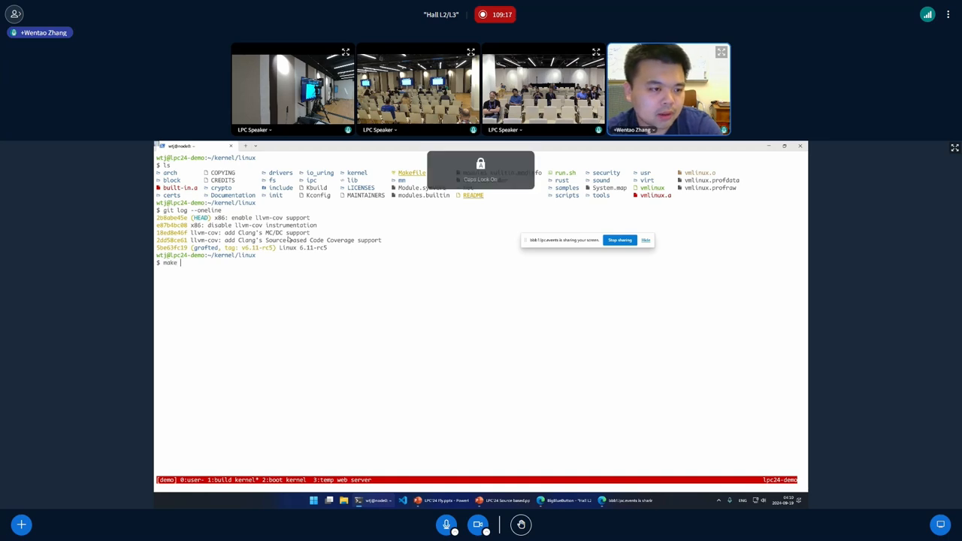
Step: Review the coverage and MC/DC options in make LLVM=1 menuconfig, then exit unsaved
text(LLVM=1)
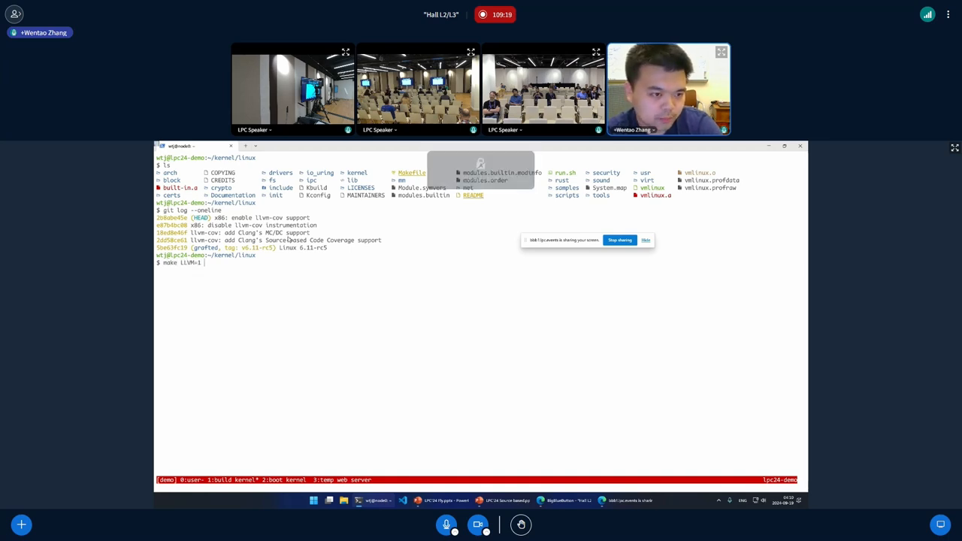
text(menuconfig)
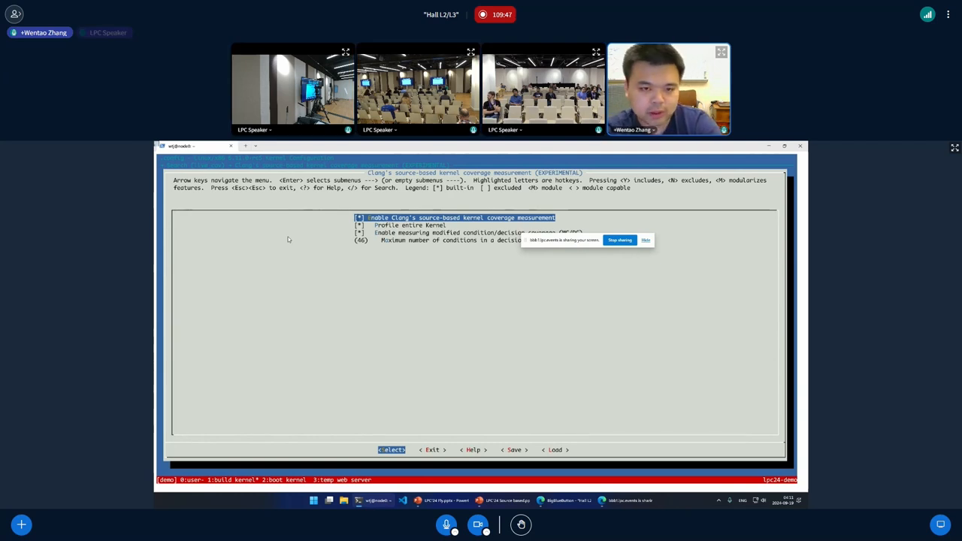
key(Down)
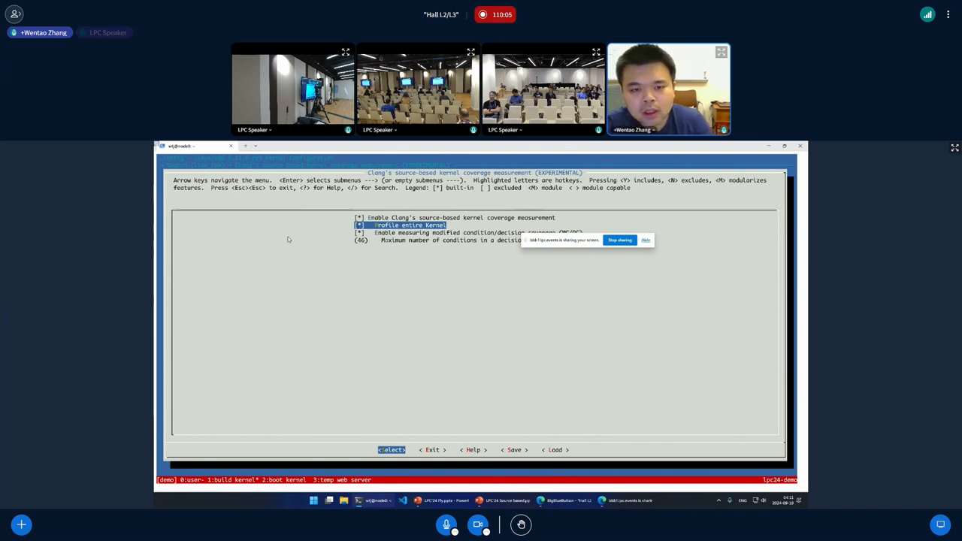
key(Down)
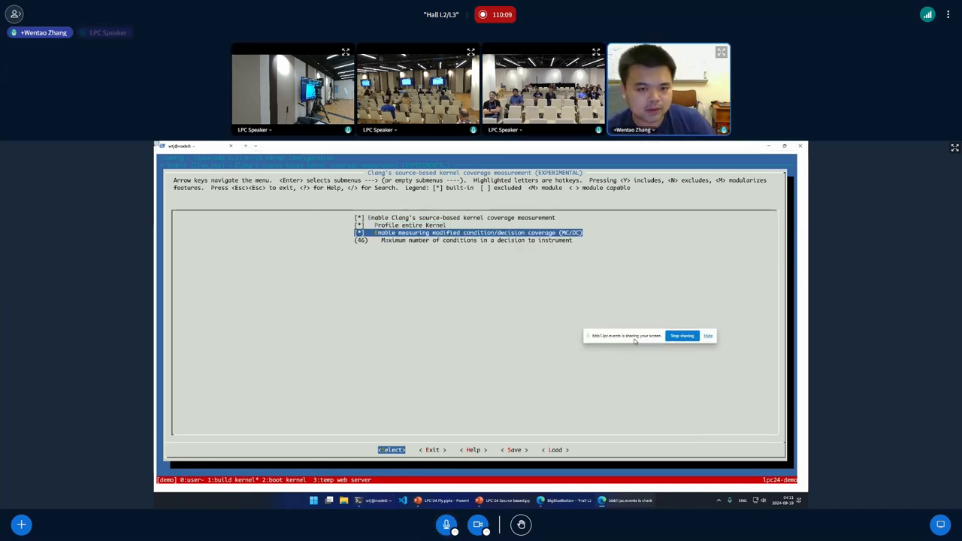
mouse_move(483, 307)
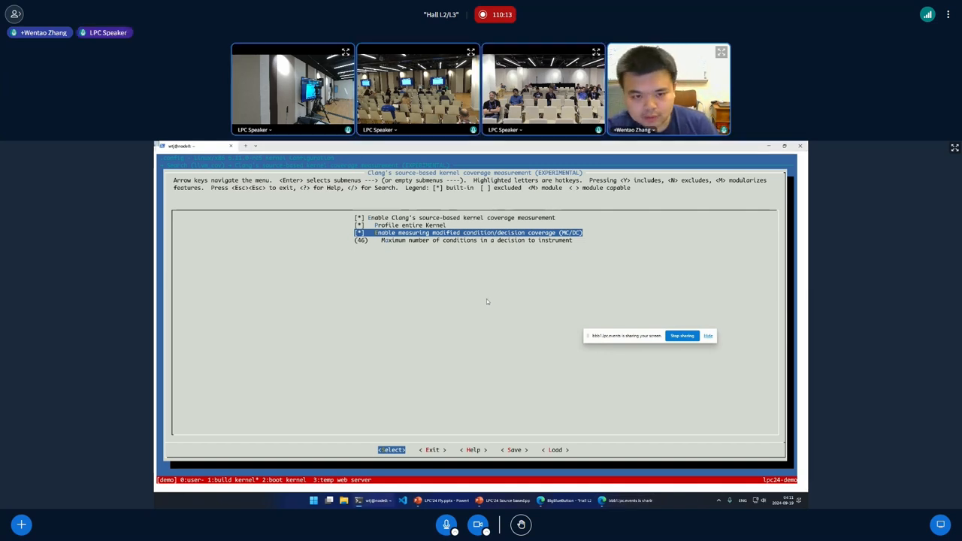
key(Down)
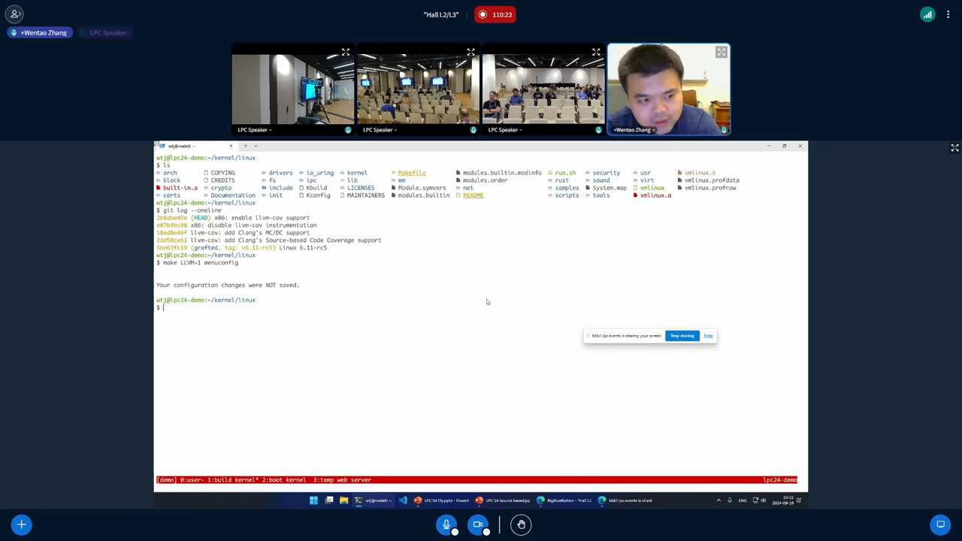
Step: Build the kernel with make LLVM=1 -j$(nproc) until bzImage is ready
text(make)
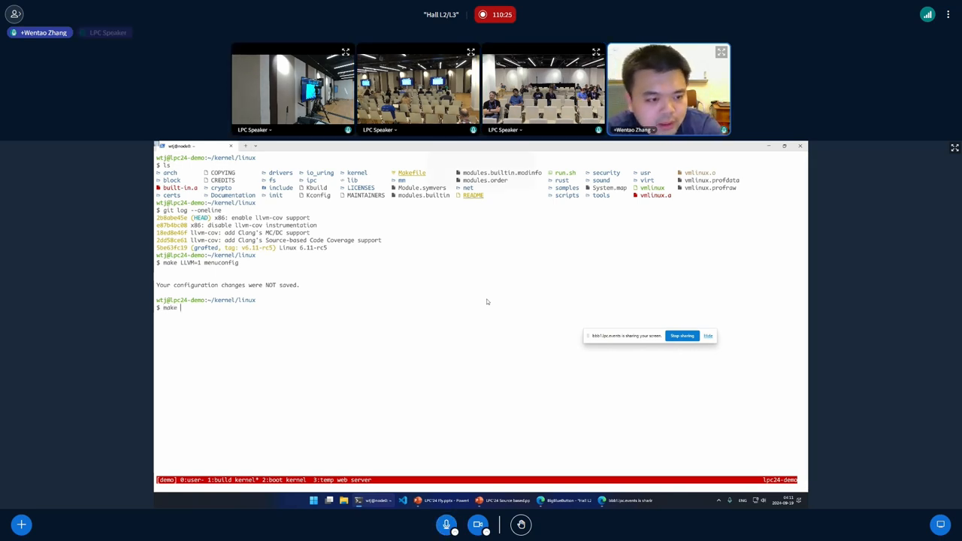
text(LLVM=1 -j)
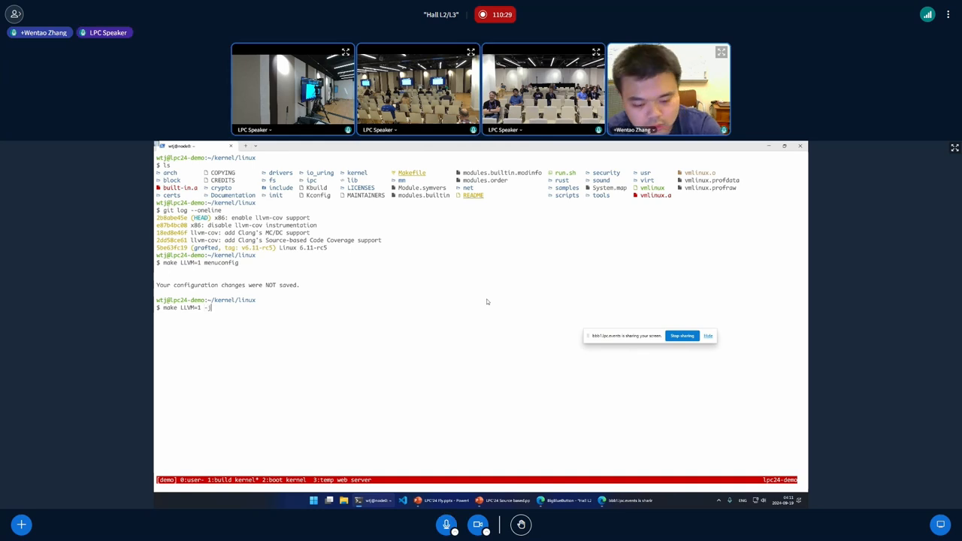
text($(nproc))
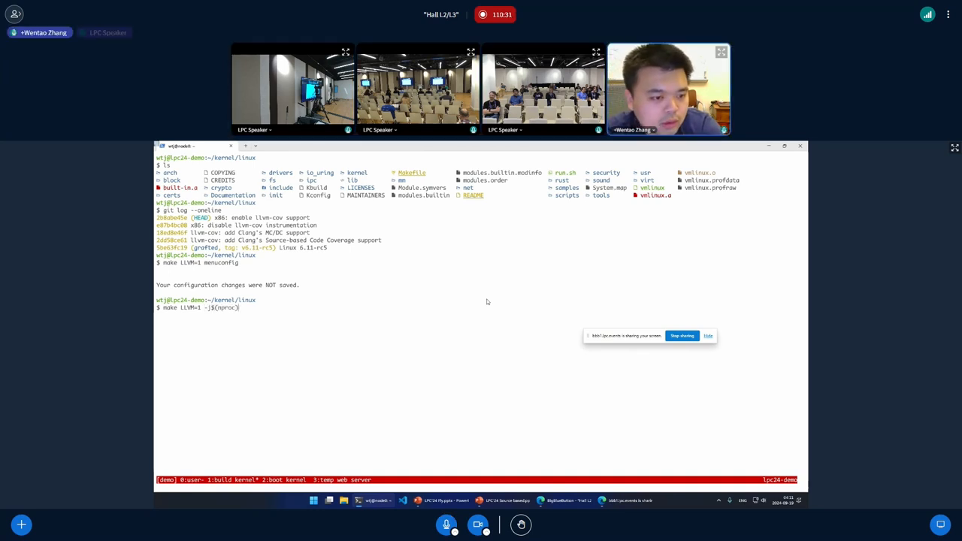
key(Return)
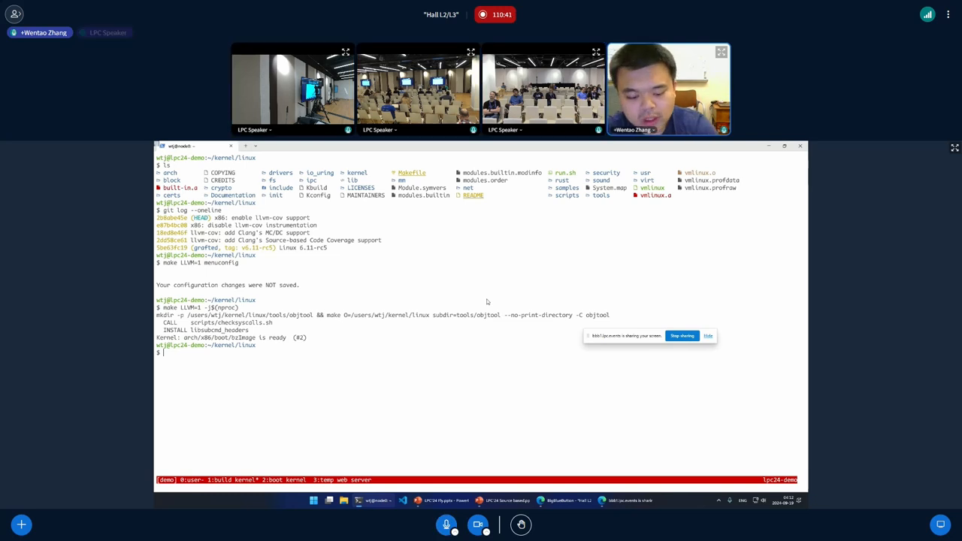
Step: Search the kernel .config for KUNIT settings with grep KUNIT .config
text(grep)
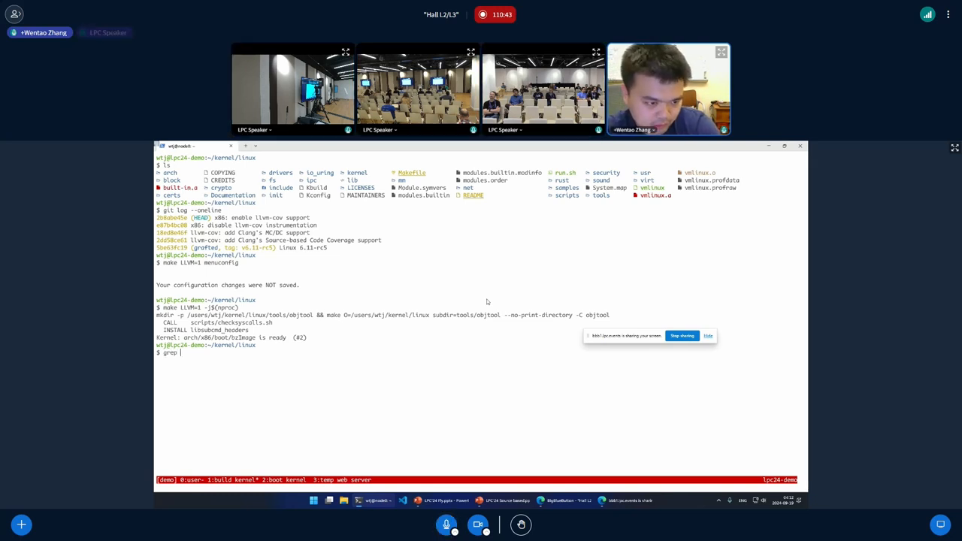
text(KUNIT .config |)
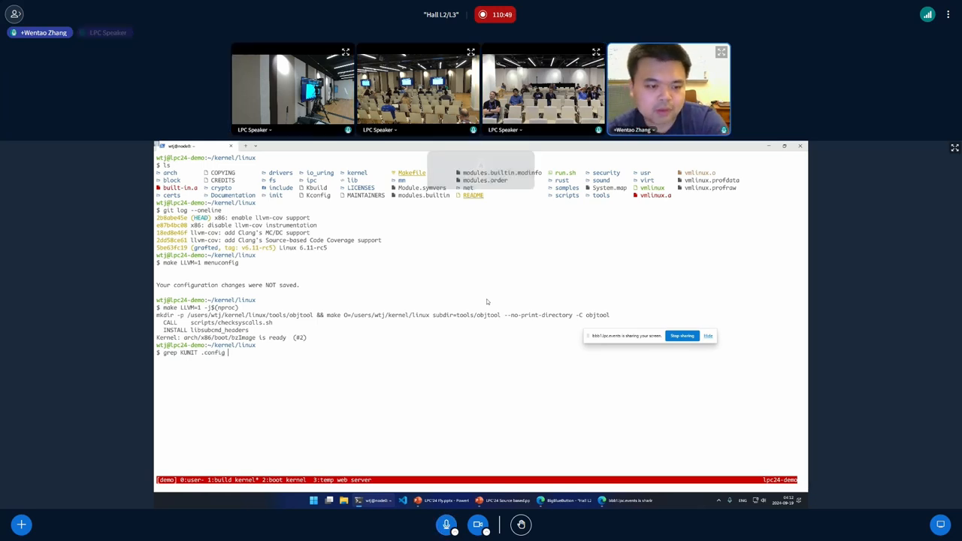
key(Return)
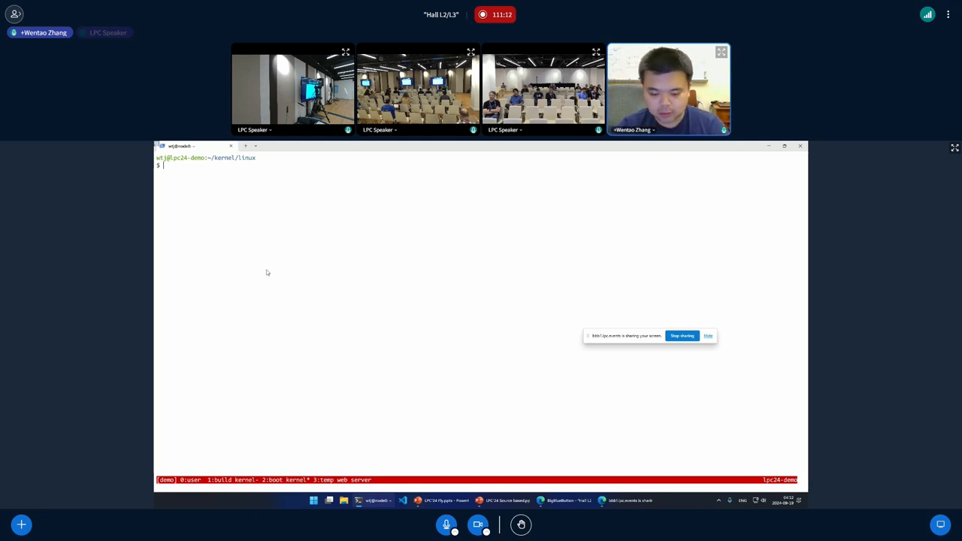
Step: Boot the guest VM and reach the root@guest prompt in kernel/linux
text(Q)
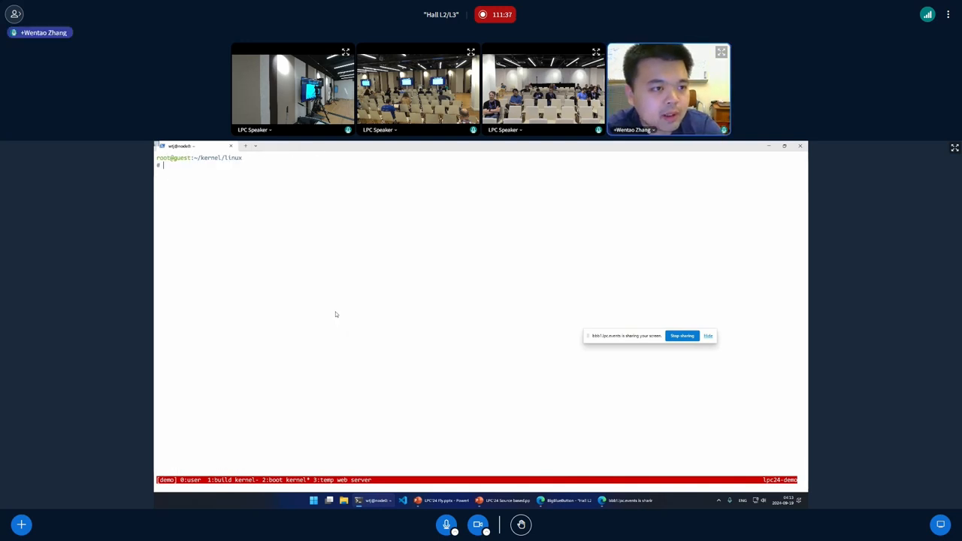
Step: Run uname -a in the guest to show the 6.11.0-rc5 kernel built Sep 18
text(uname -)
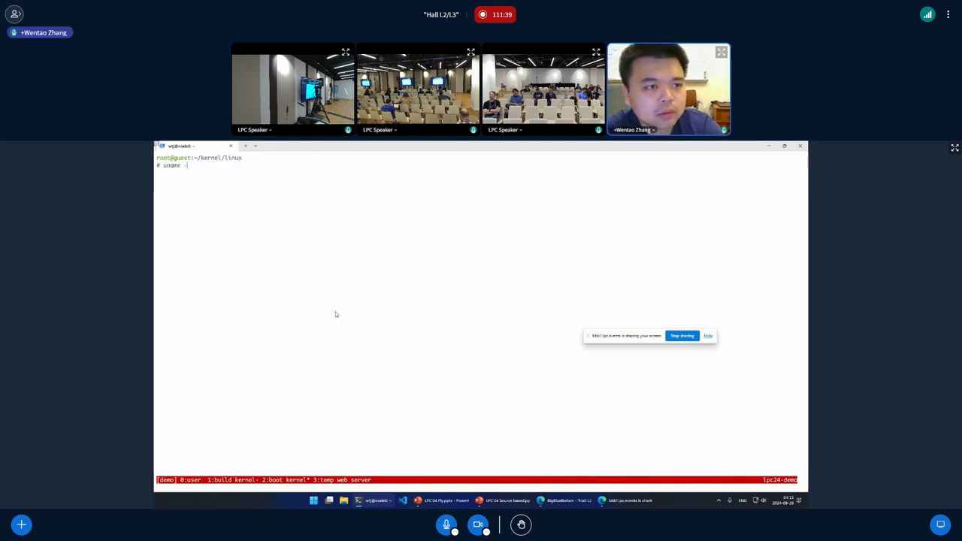
key(Return)
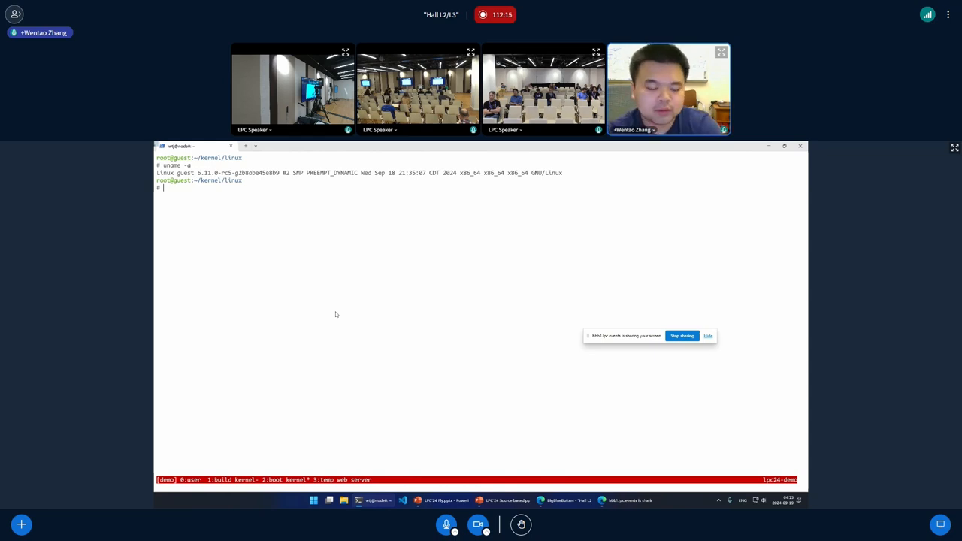
Step: List /sys/kernel/debug/llvm-cov/ and start copying its profraw file out of the guest
text(ls /)
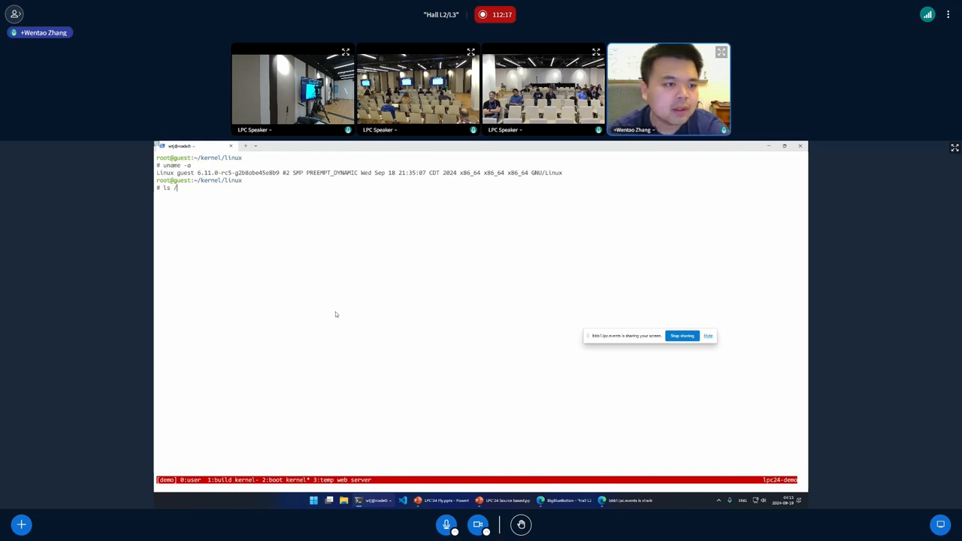
text(sk)
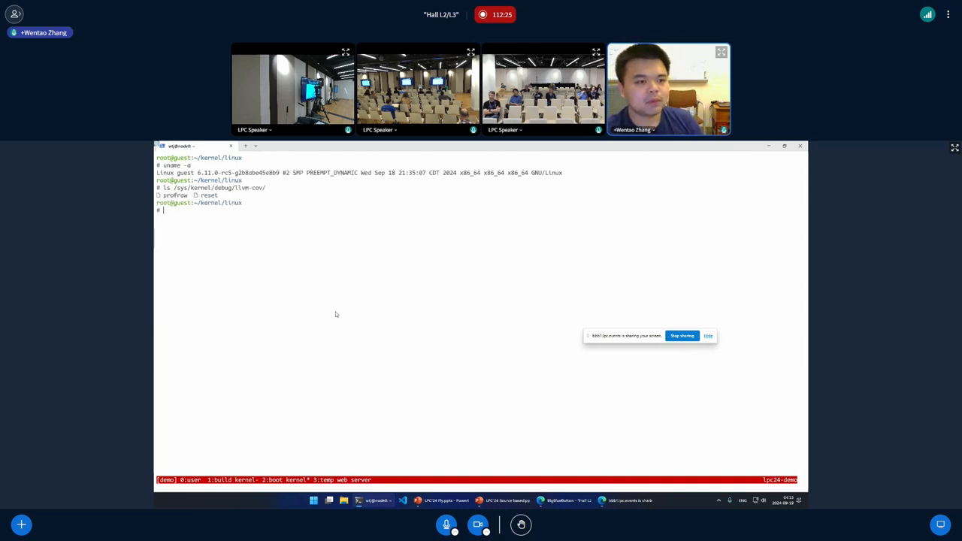
text(ls /sys/kernel/debug/llvm-cov/)
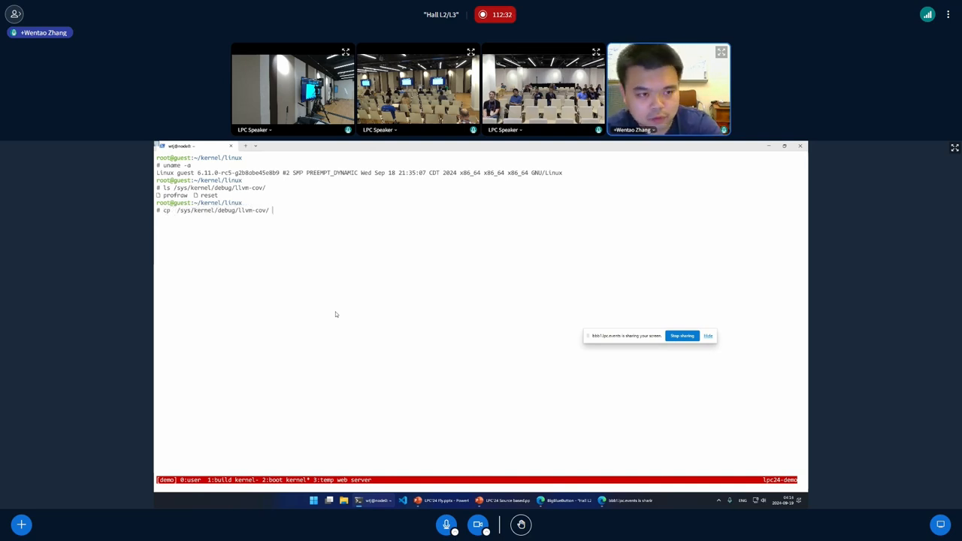
text(profraw .)
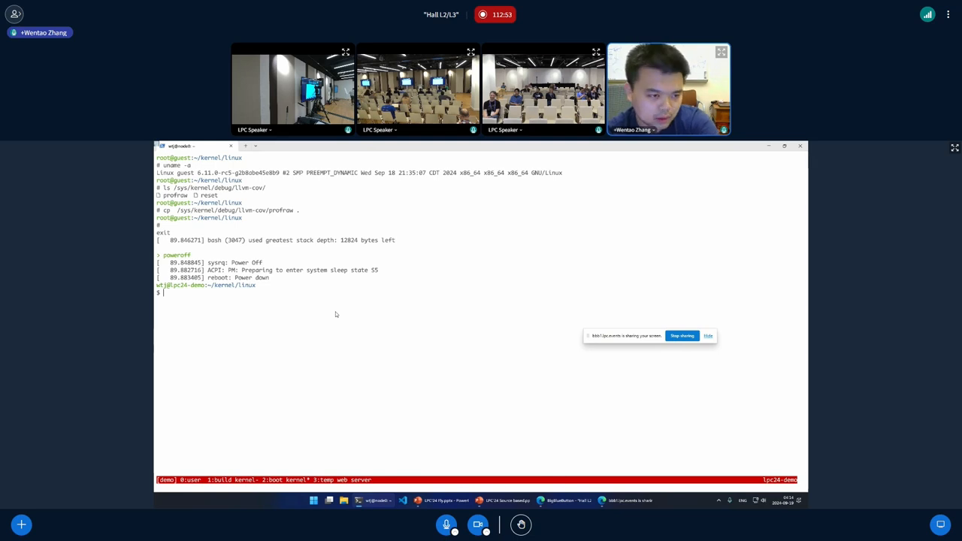
Step: Identify profraw as LLVM raw profile data and rename it to vmlinux.profraw
text(file profraw)
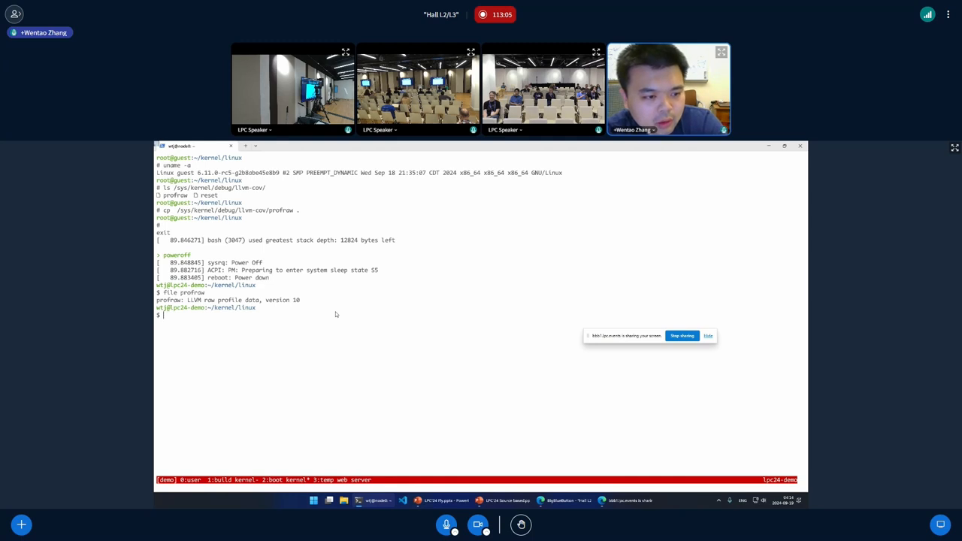
text(mv profraw)
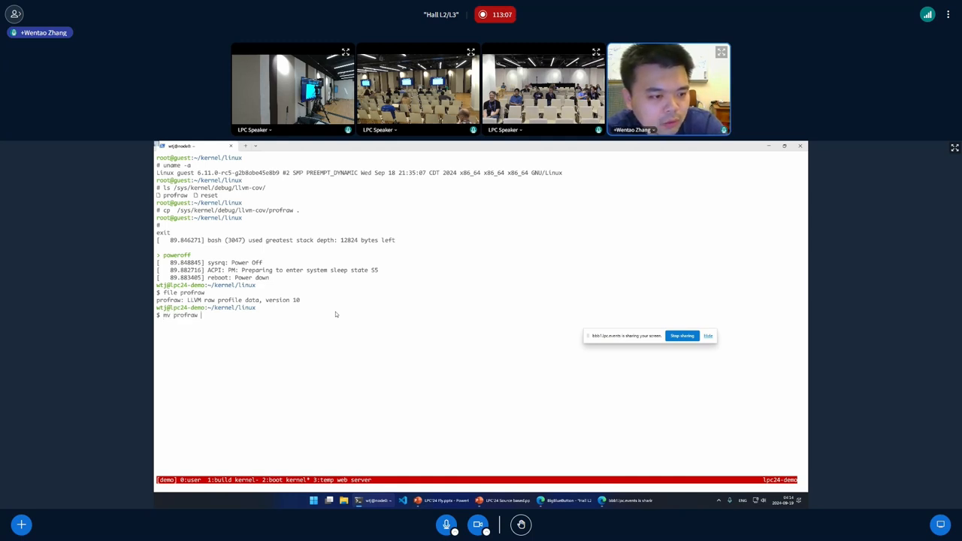
text(vmlinux.pr)
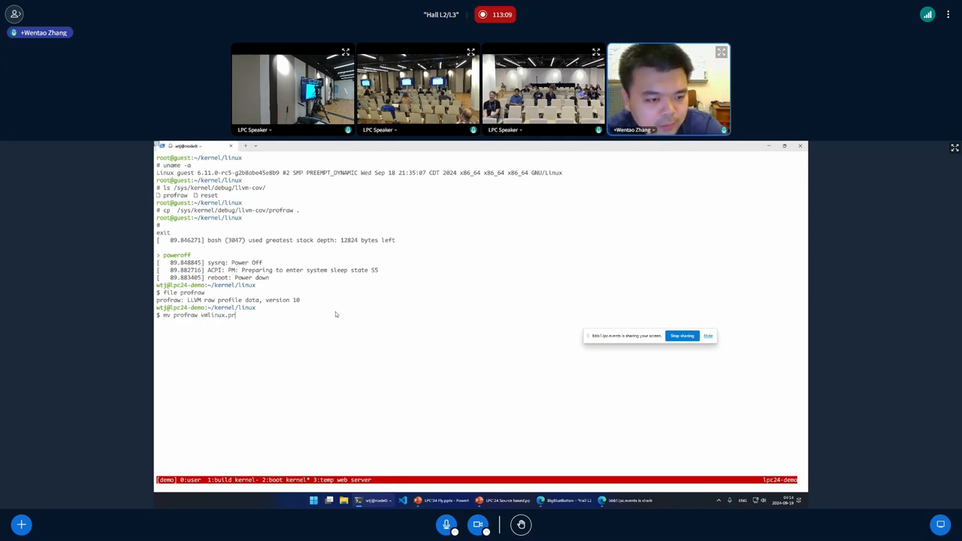
key(Return)
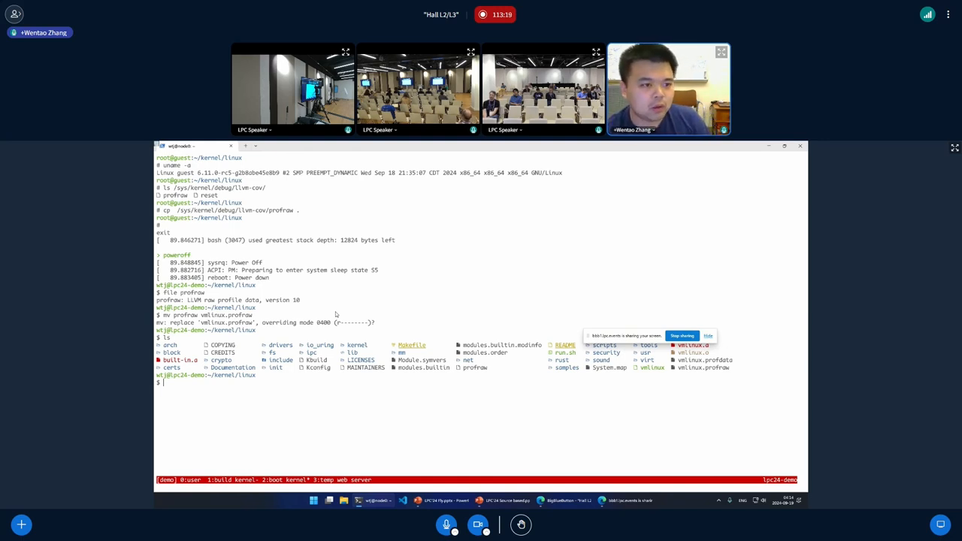
Step: Display run.sh and execute ./run.sh to merge the profile into an HTML report
text(cd)
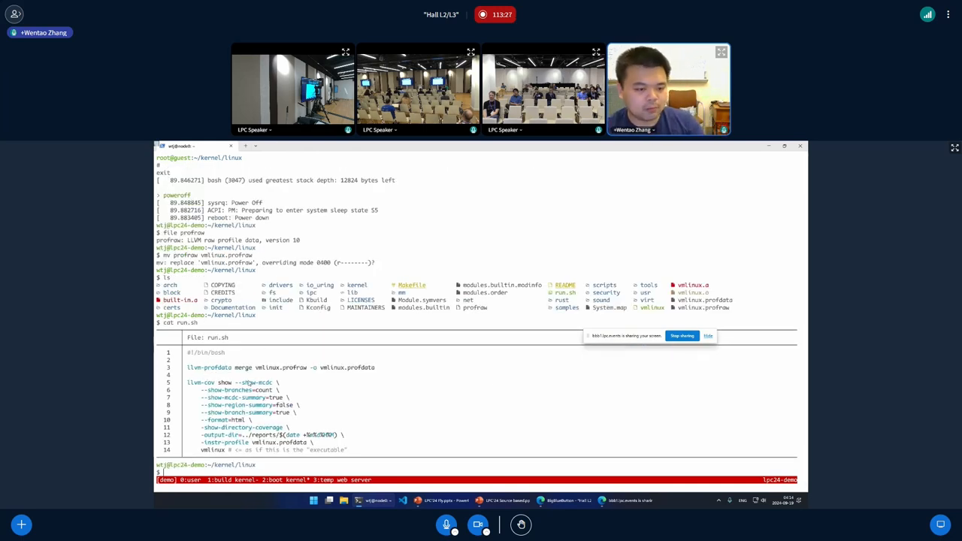
text(./run)
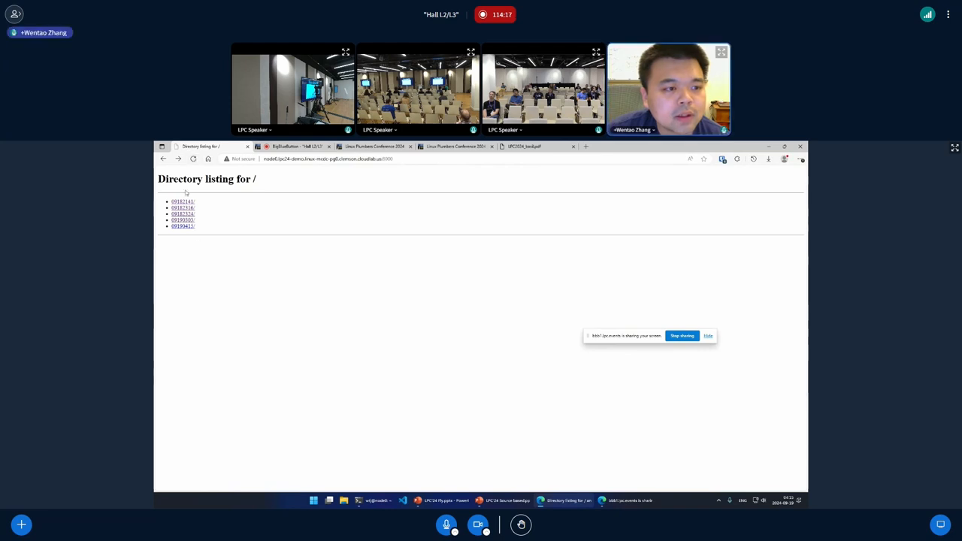
Step: Open report folder 09190415, return to the listing, then open the 09190303 report
click(183, 226)
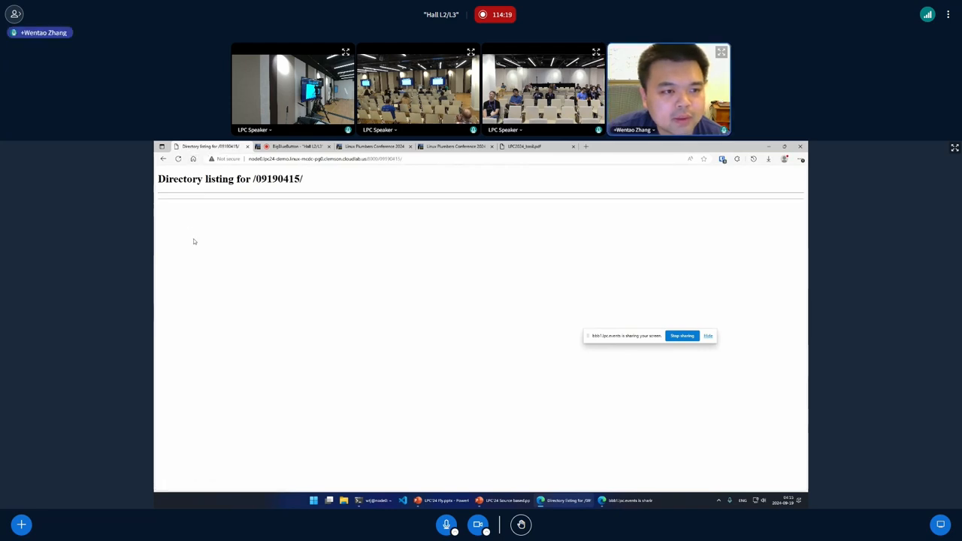
click(162, 159)
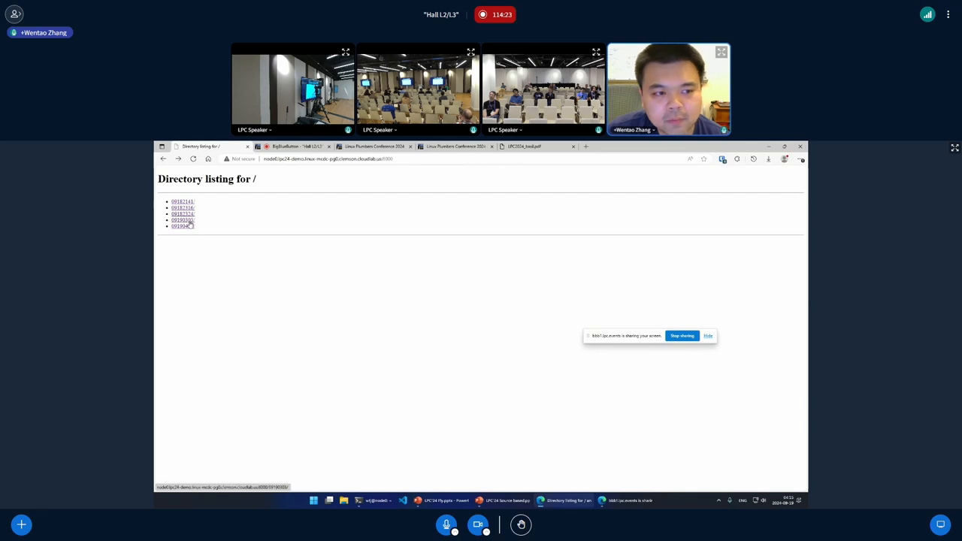
click(182, 220)
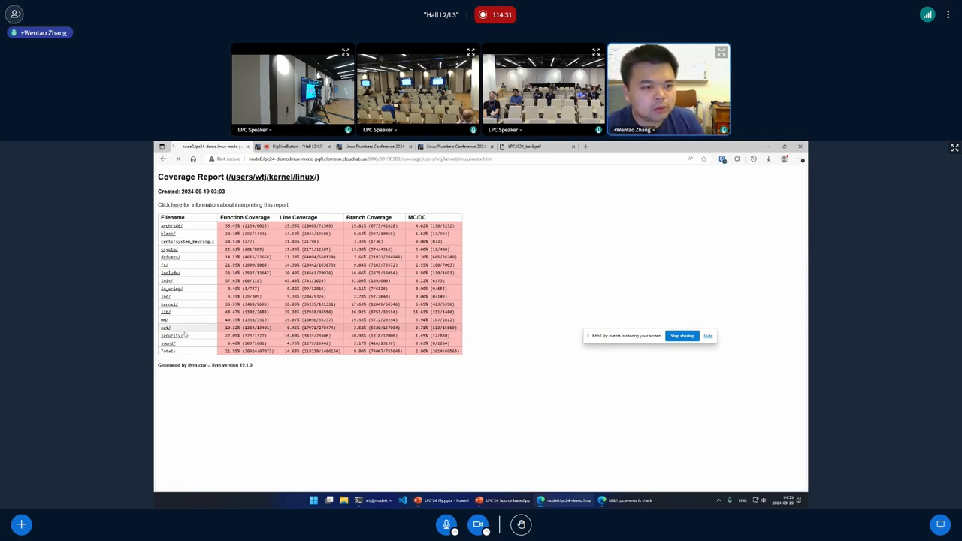
Step: Scroll through lib/ file coverage and string.c MC/DC details, then stop sharing
scroll(down, 3)
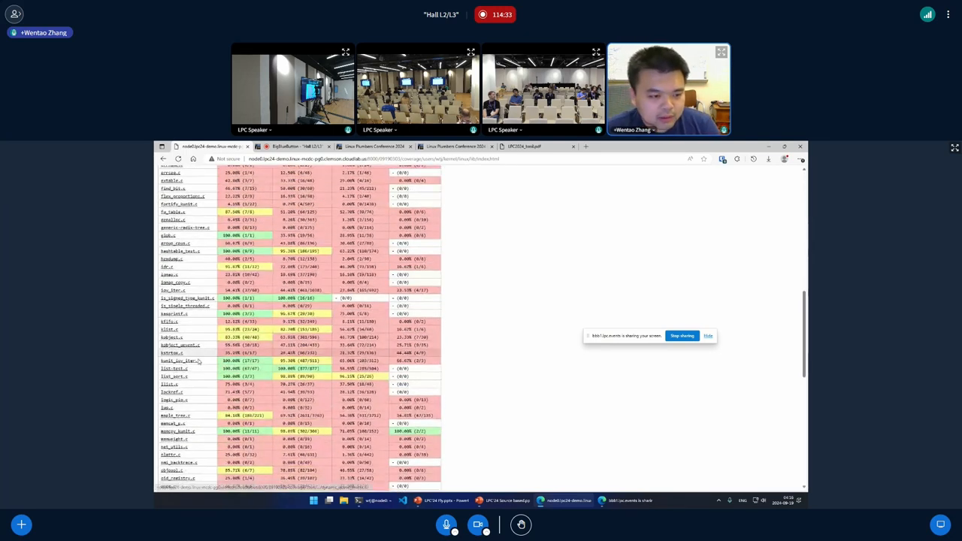
scroll(down, 3)
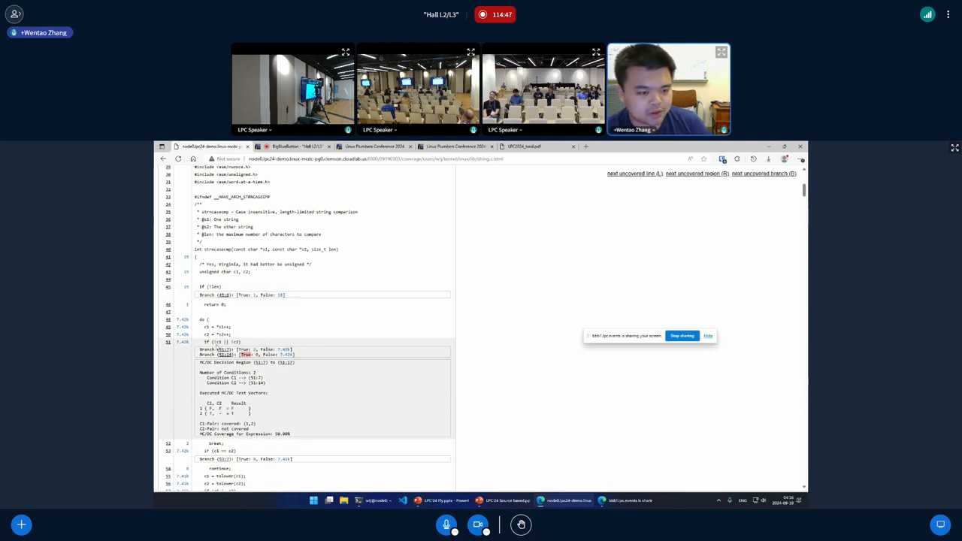
scroll(down, 3)
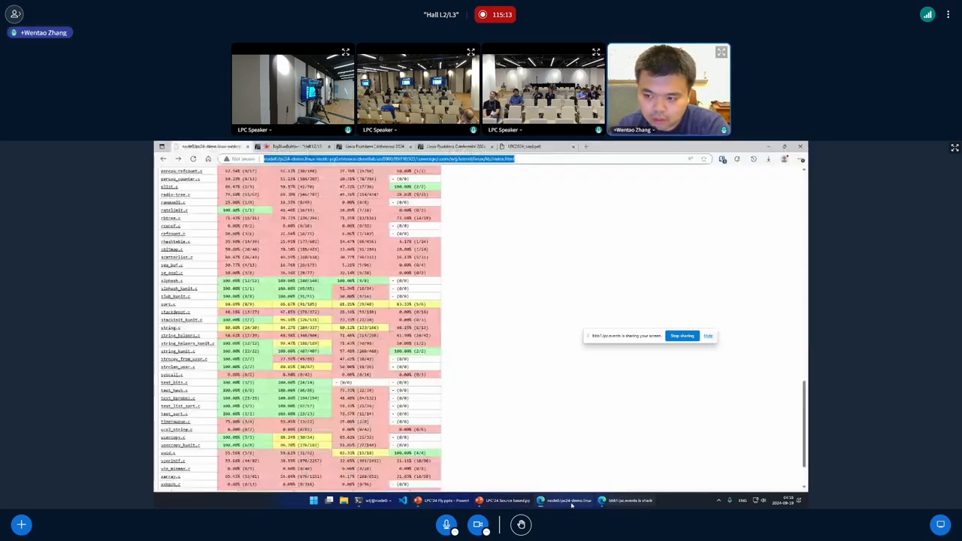
click(682, 336)
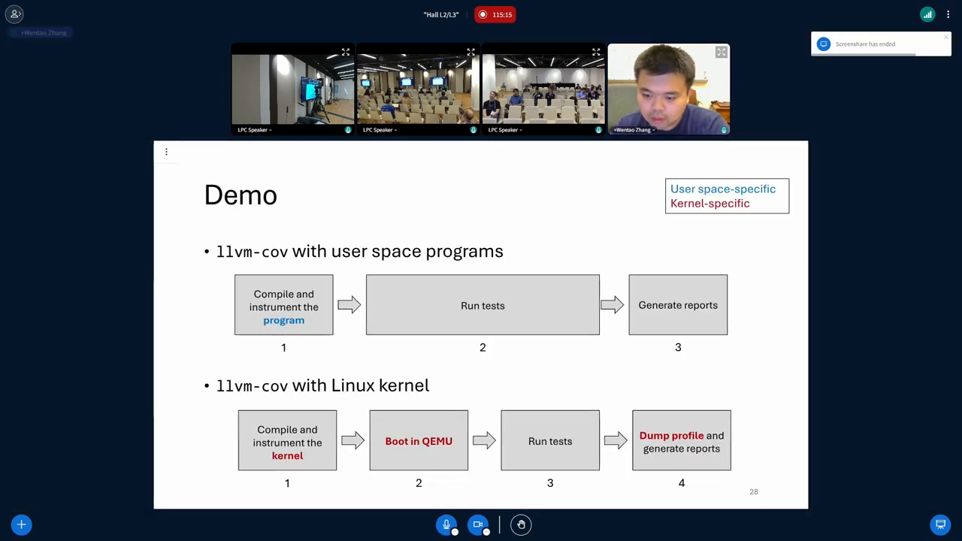